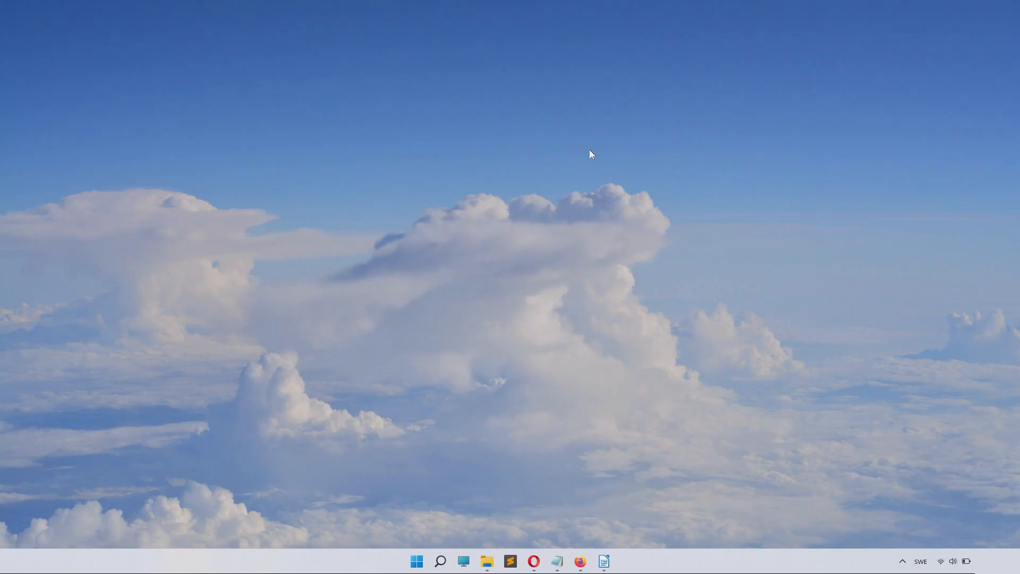
# Step: Find Control Panel from Start search and reach Power Options' Create a Power Plan page
pyautogui.click(416, 561)
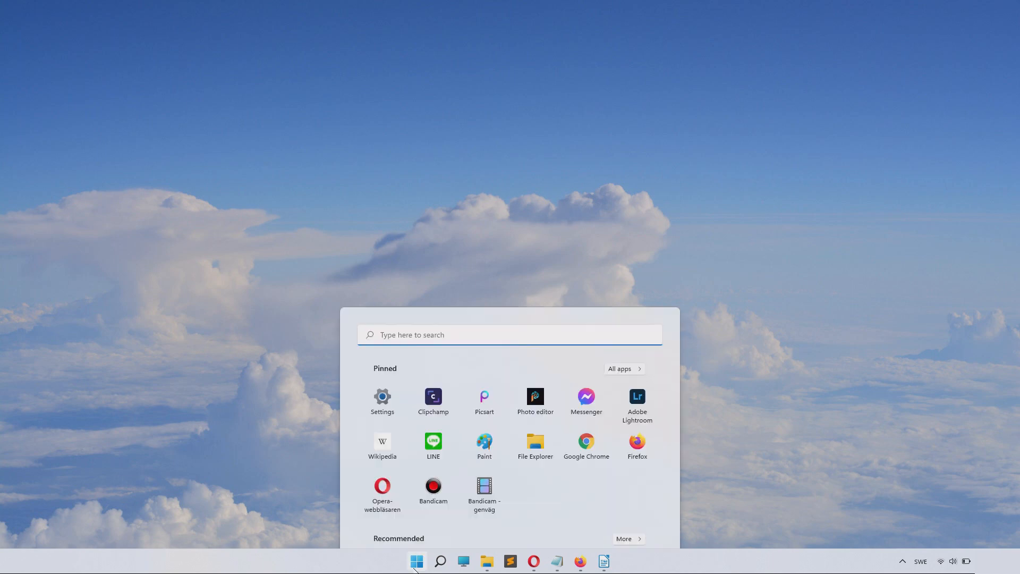
pyautogui.write('control')
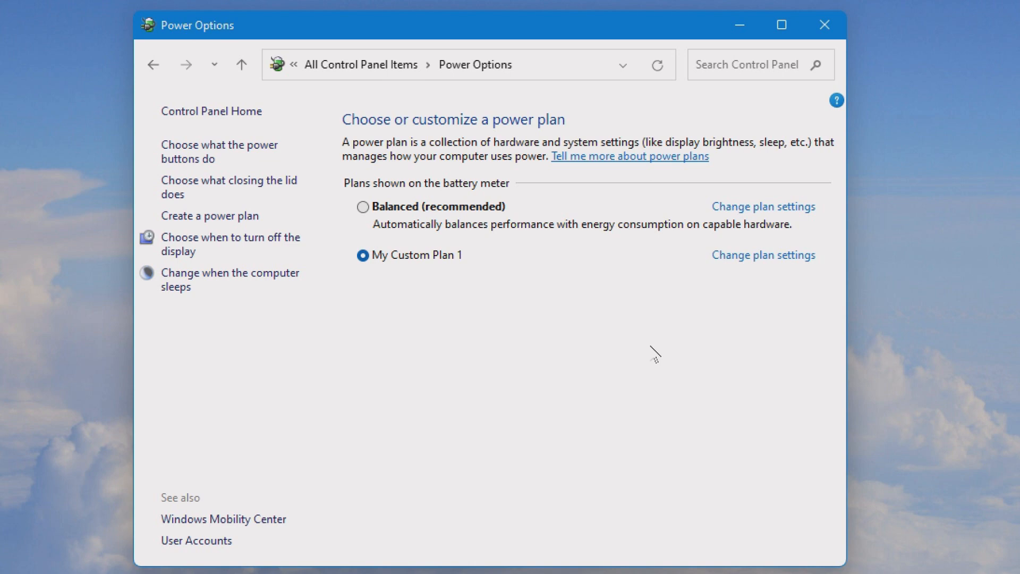
pyautogui.moveTo(525, 340)
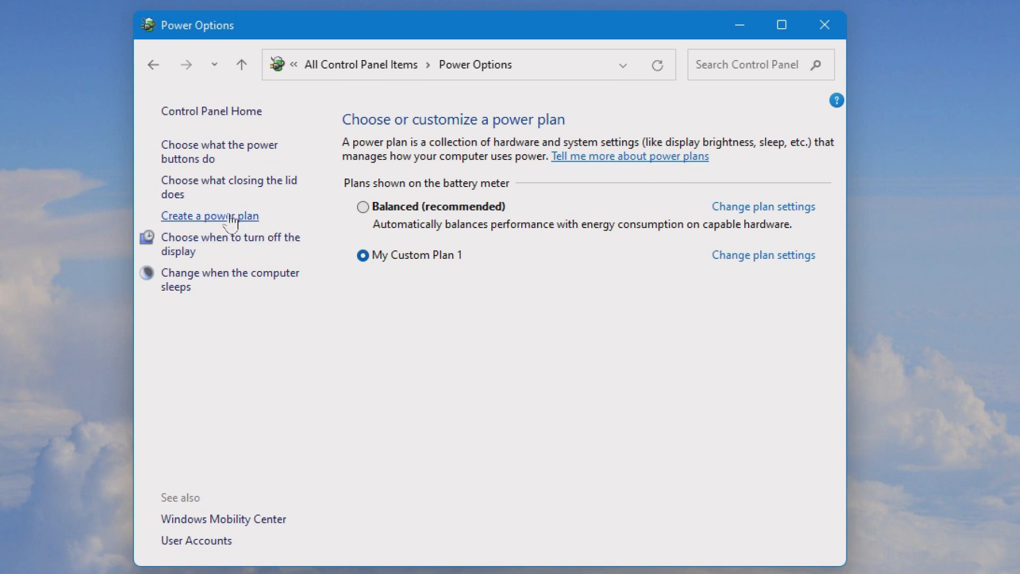
pyautogui.click(209, 215)
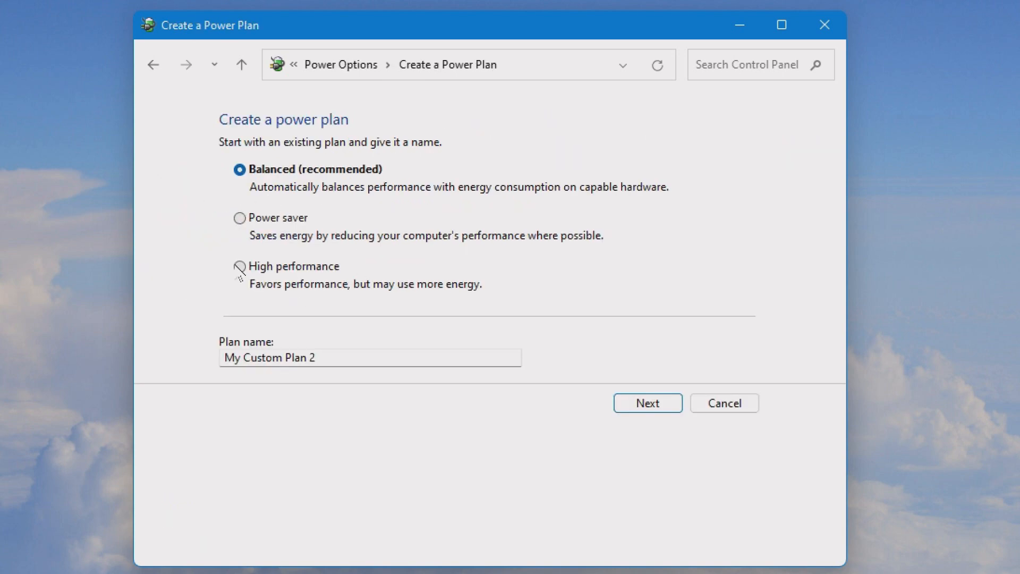
# Step: Base the new plan on High performance, name it 'performance', and continue
pyautogui.click(239, 266)
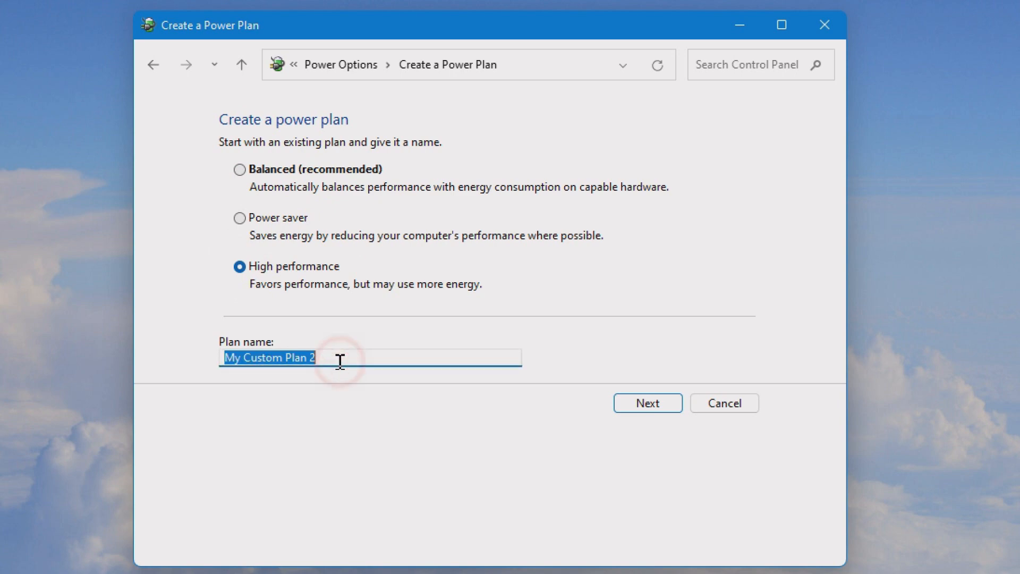
pyautogui.write('perf')
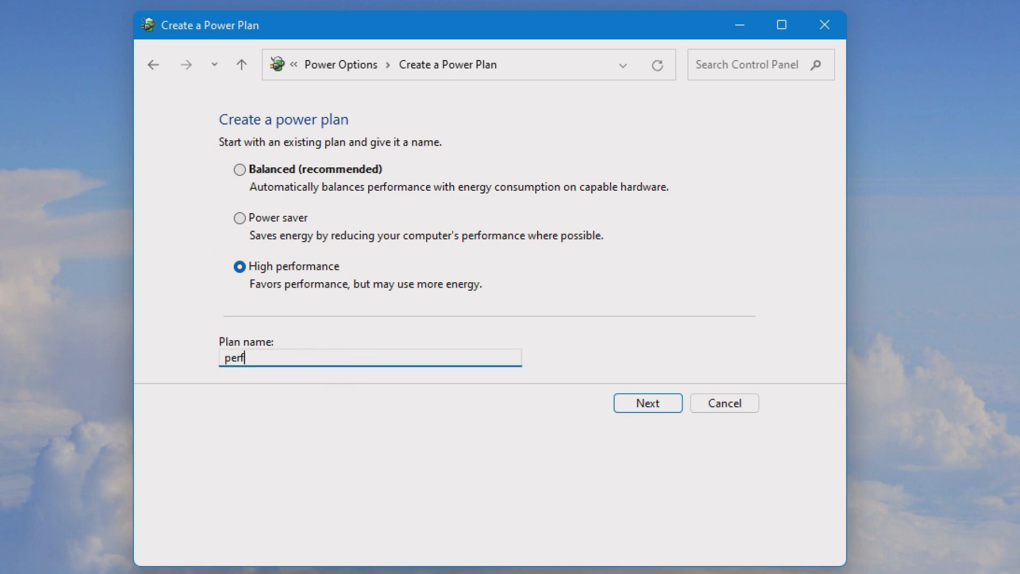
pyautogui.write('ormance')
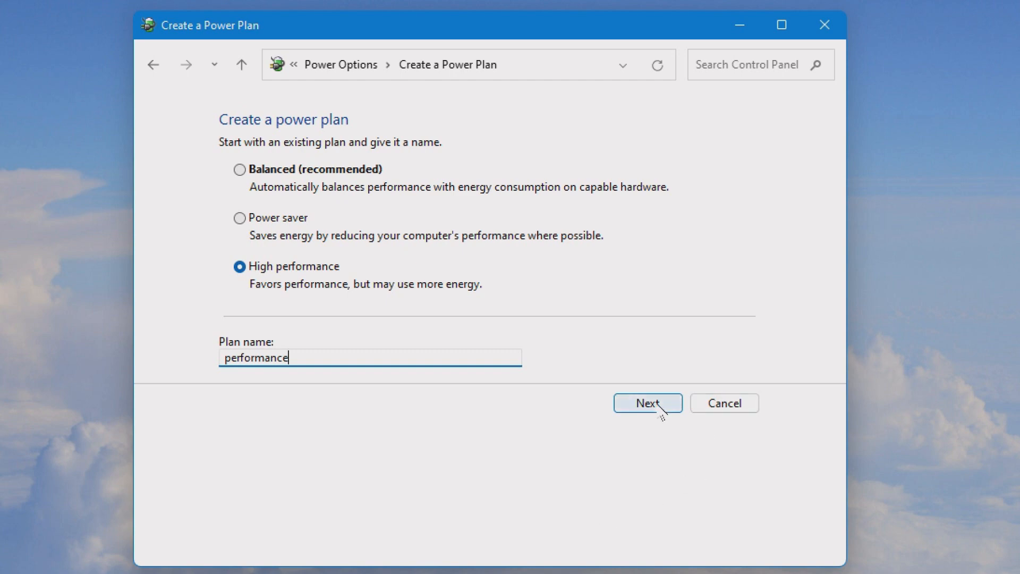
pyautogui.click(647, 403)
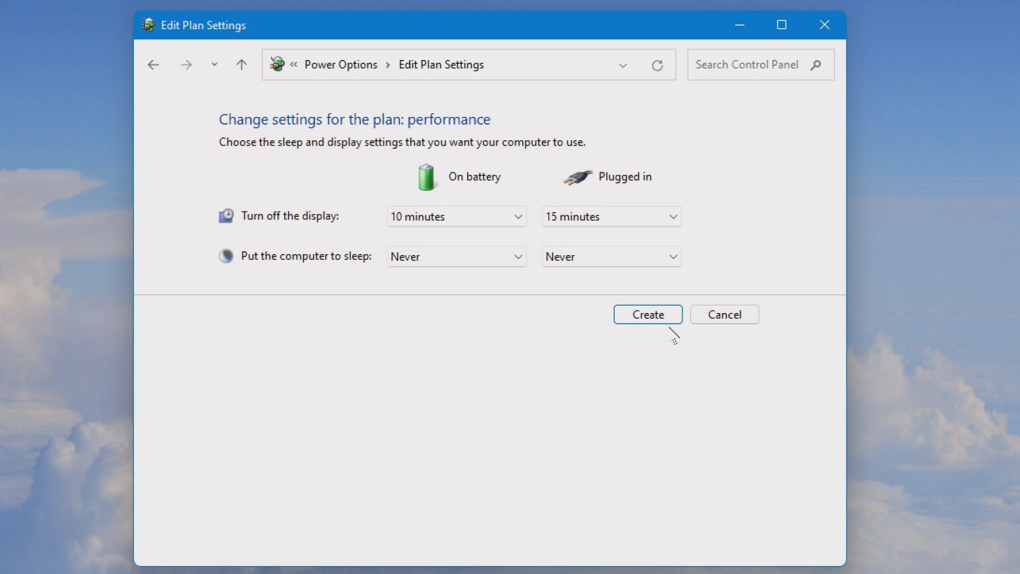
# Step: Create the 'performance' plan and reopen its plan settings
pyautogui.click(646, 314)
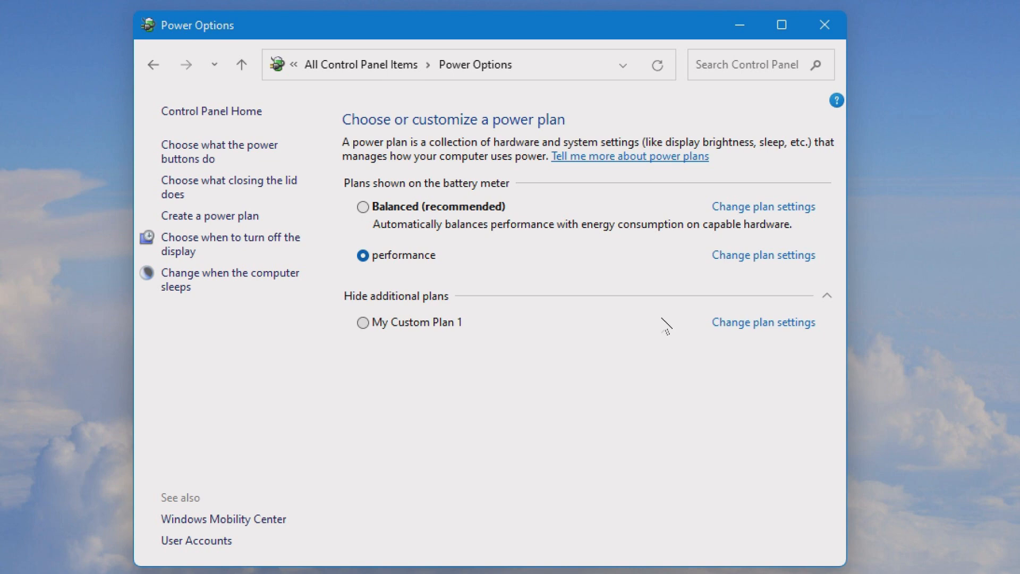
pyautogui.moveTo(733, 273)
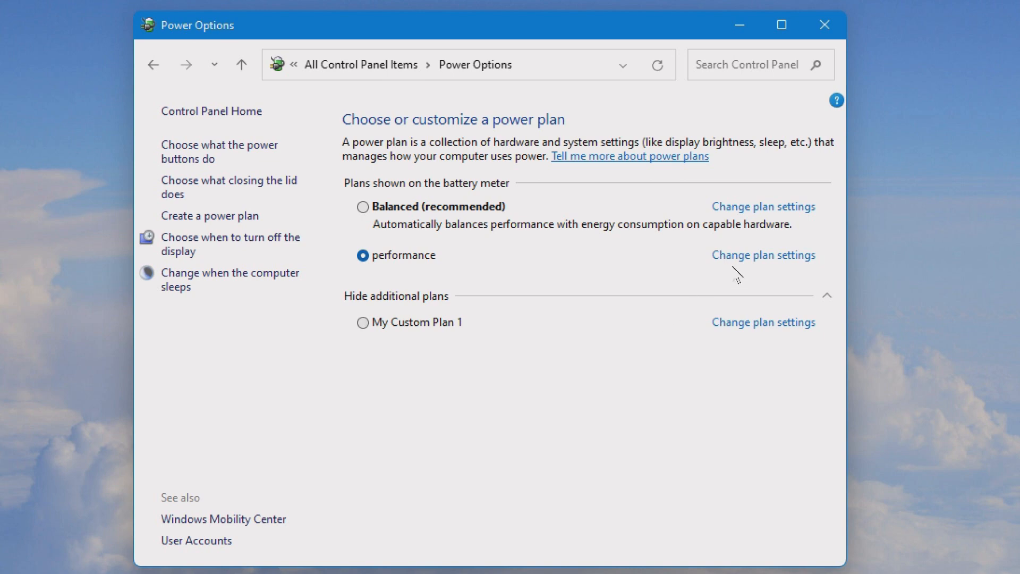
pyautogui.click(763, 254)
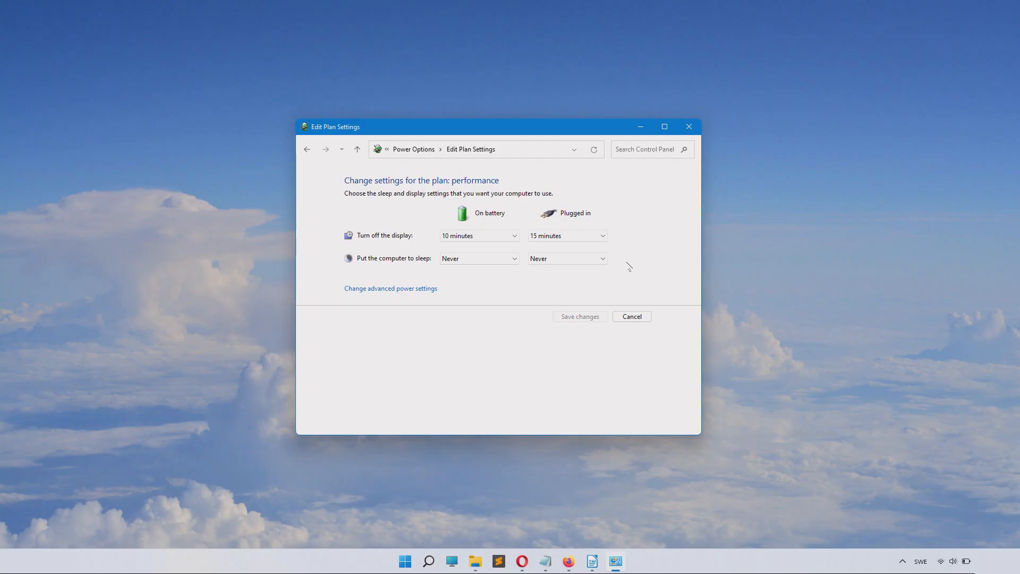
# Step: Browse advanced power settings, expanding Intel(R) Graphics Settings and Processor power management
pyautogui.click(390, 288)
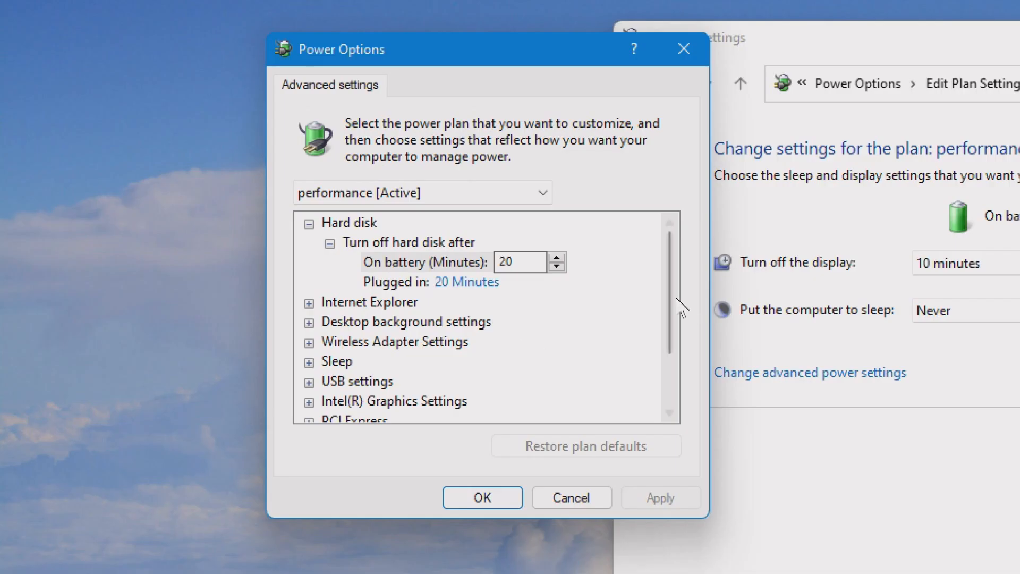
pyautogui.scroll(-3)
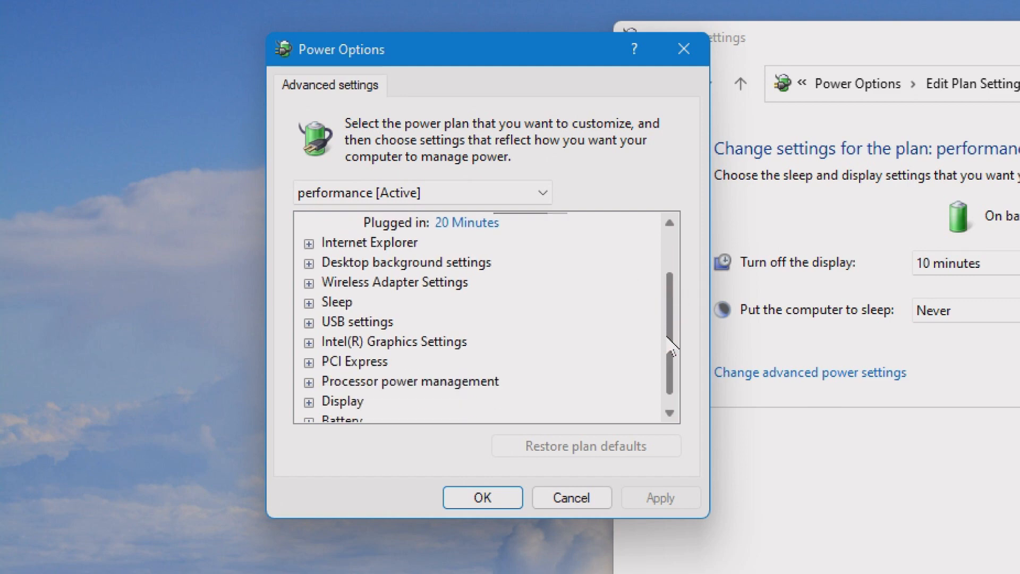
pyautogui.scroll(-3)
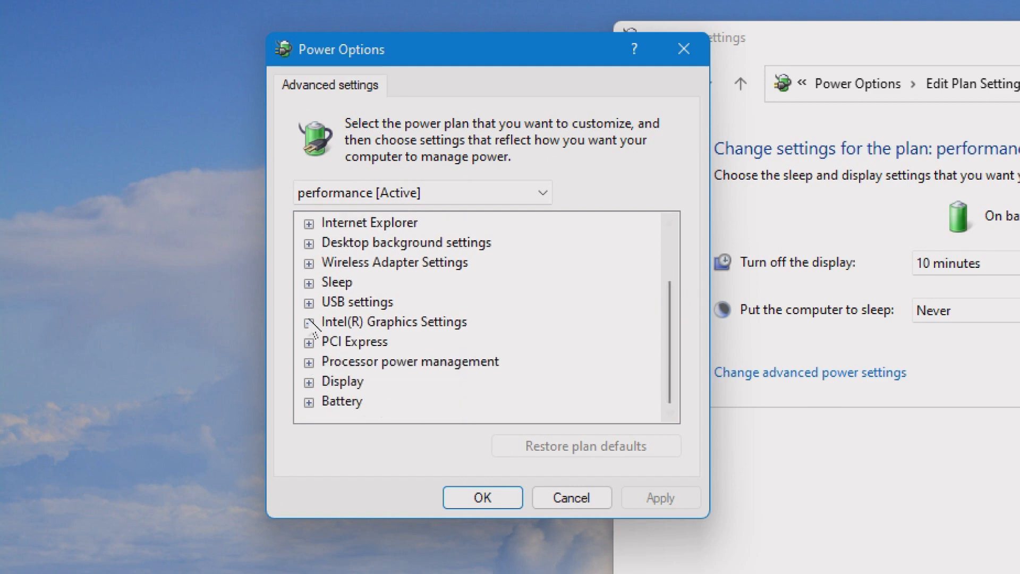
pyautogui.click(308, 322)
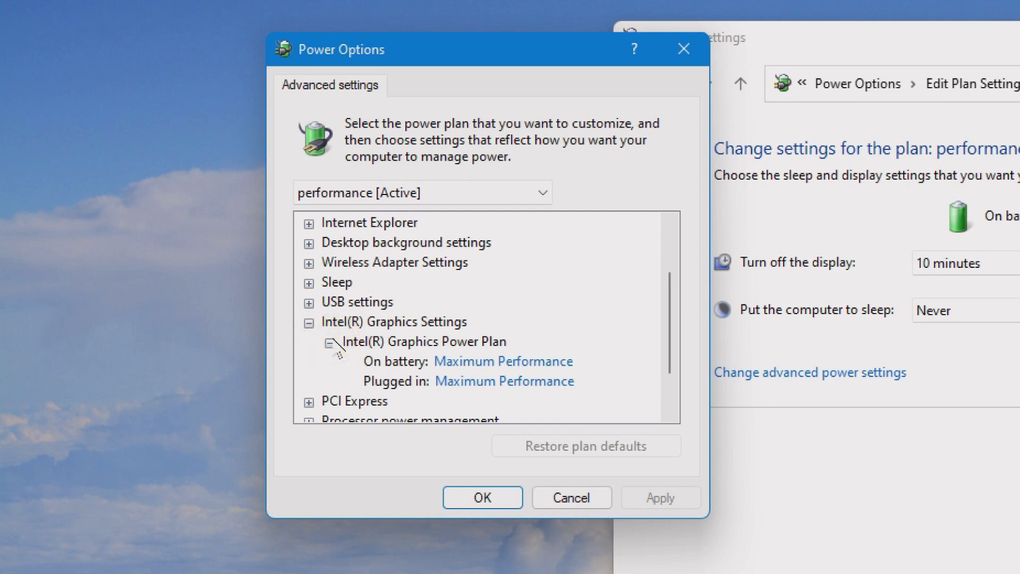
pyautogui.click(310, 322)
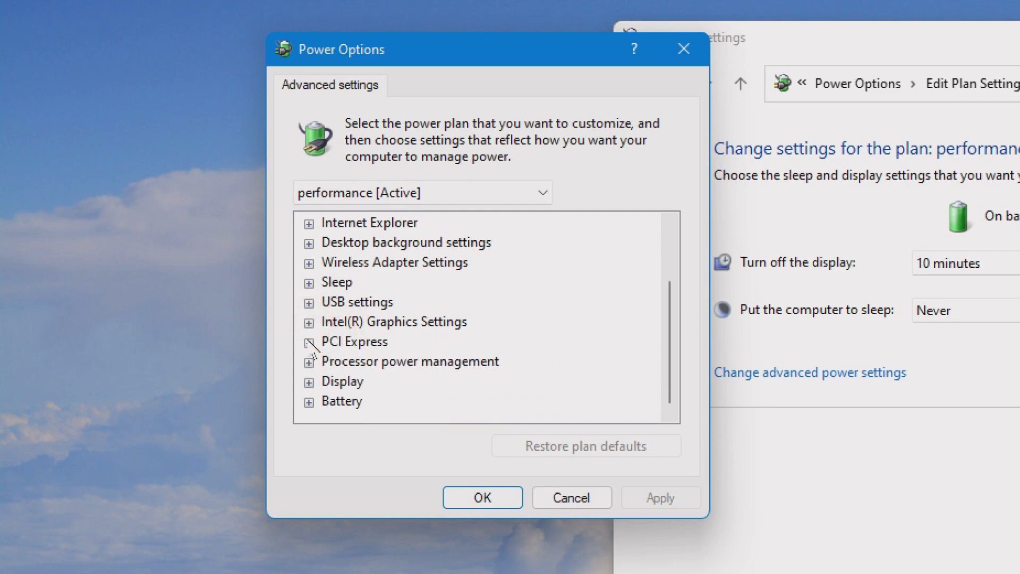
pyautogui.click(310, 362)
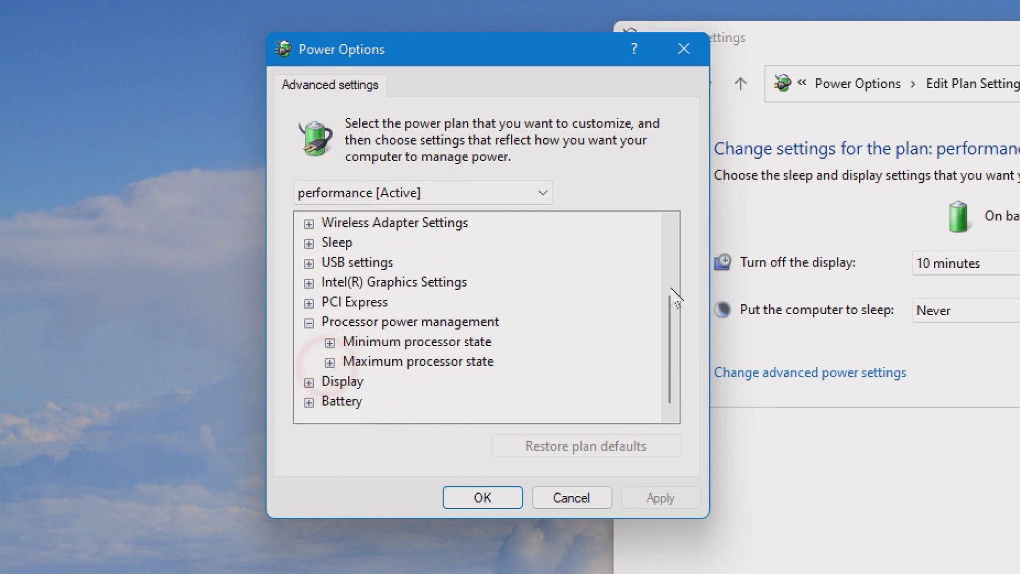
pyautogui.click(310, 382)
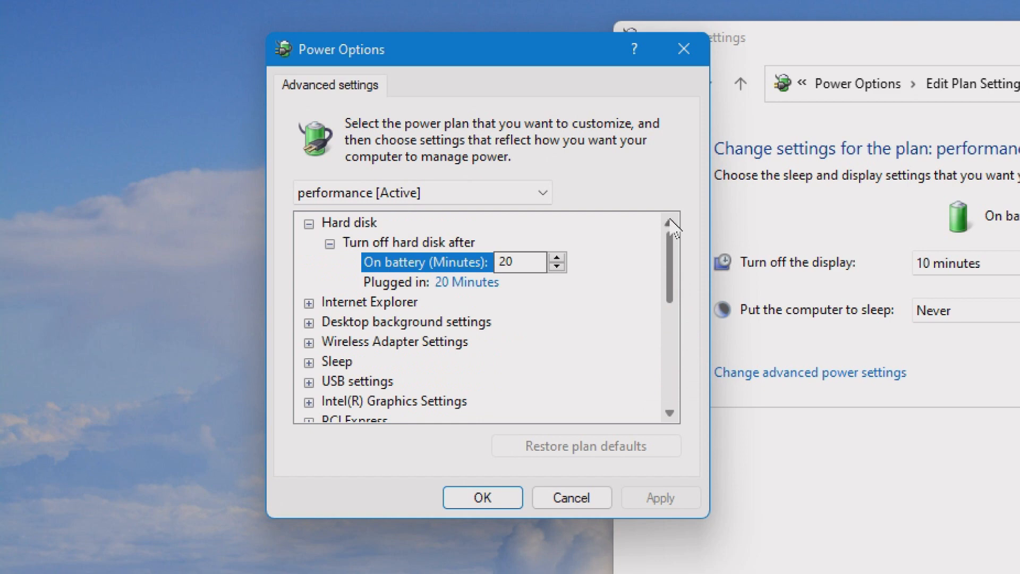
pyautogui.click(310, 341)
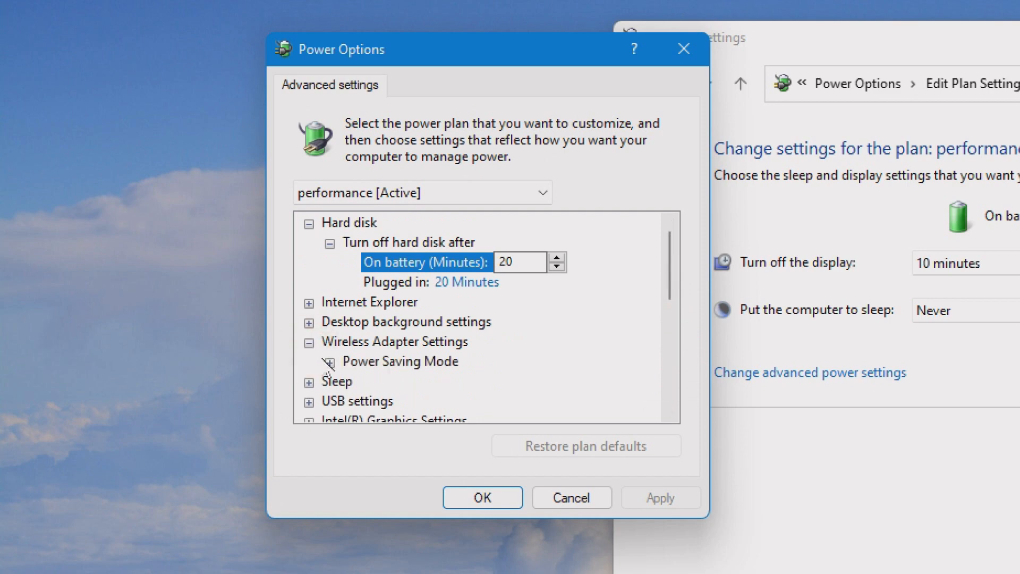
pyautogui.click(330, 361)
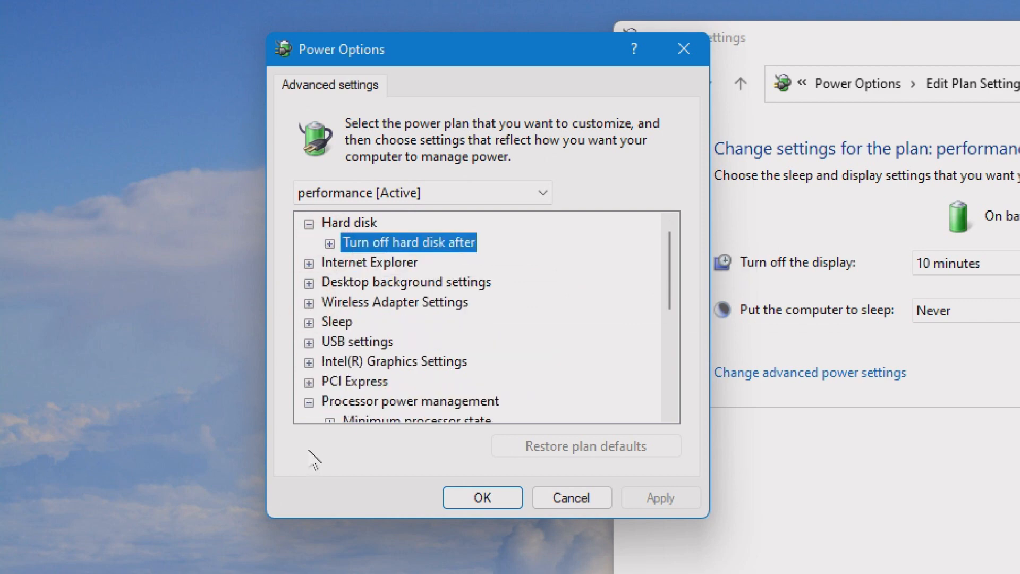
pyautogui.click(310, 382)
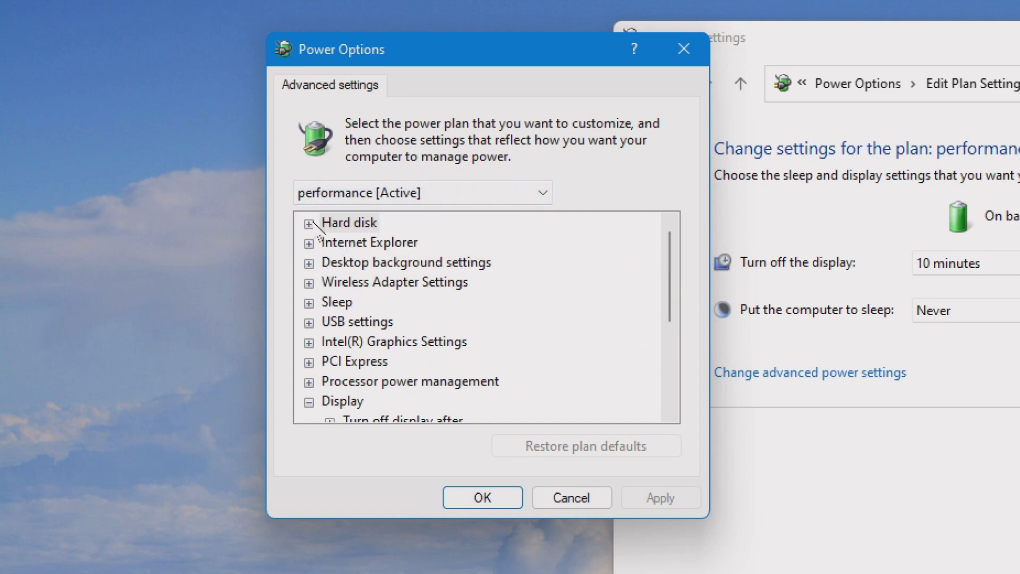
pyautogui.click(310, 222)
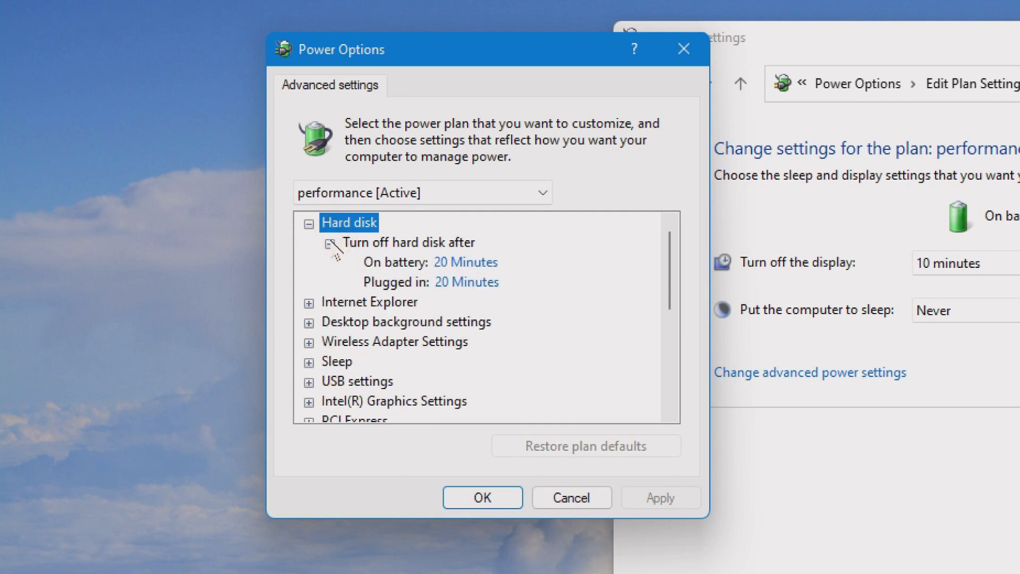
pyautogui.click(310, 222)
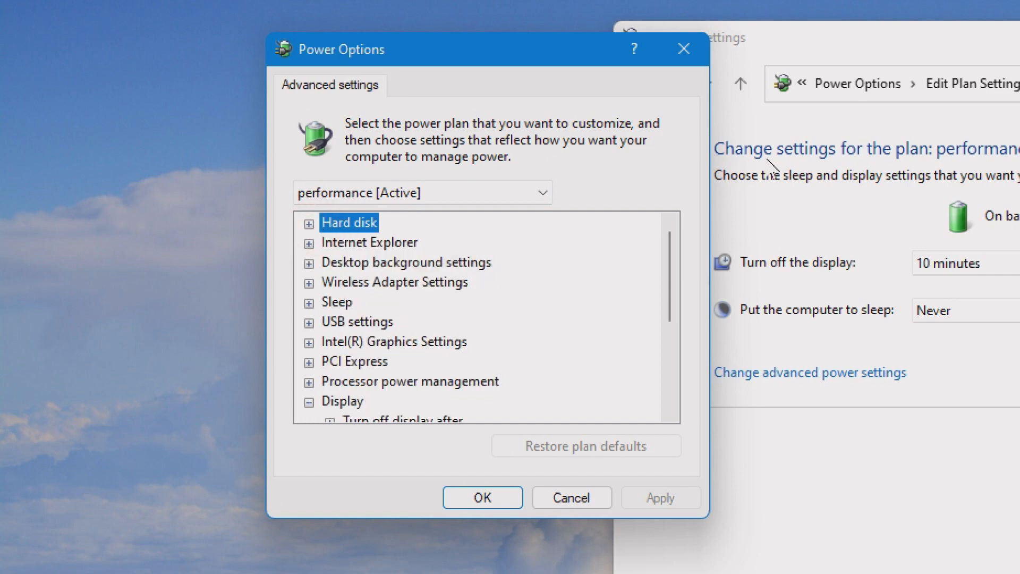
pyautogui.moveTo(769, 174)
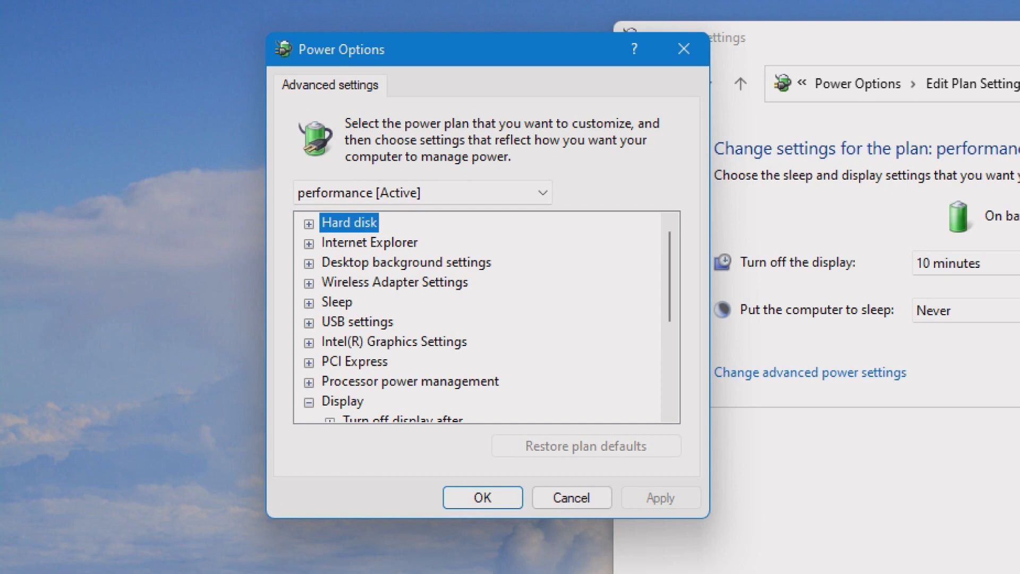